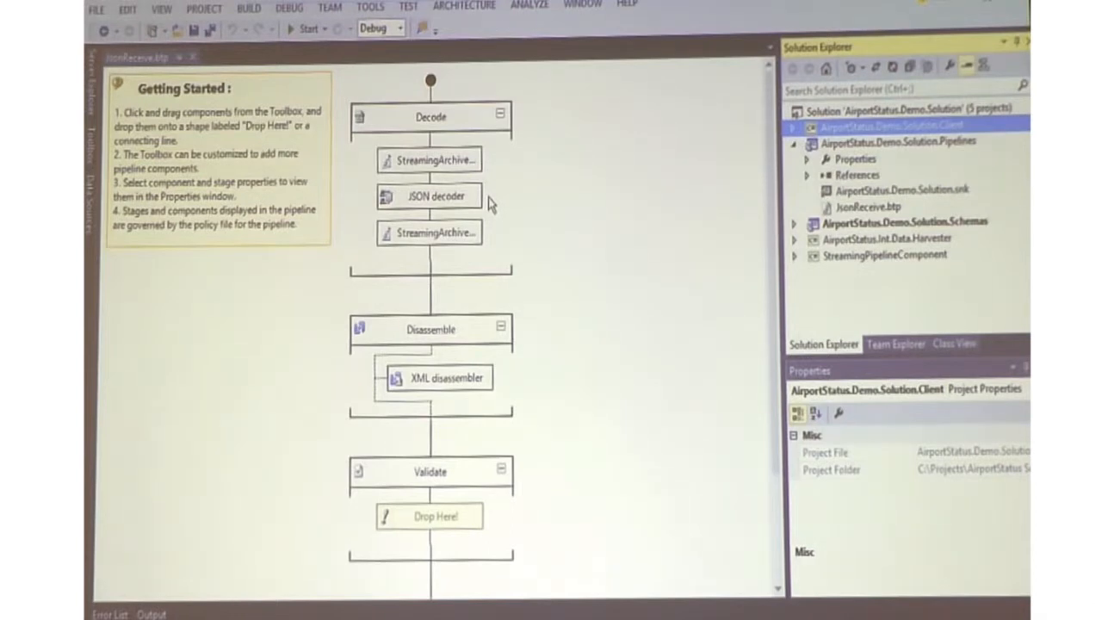
mouse_move(629, 341)
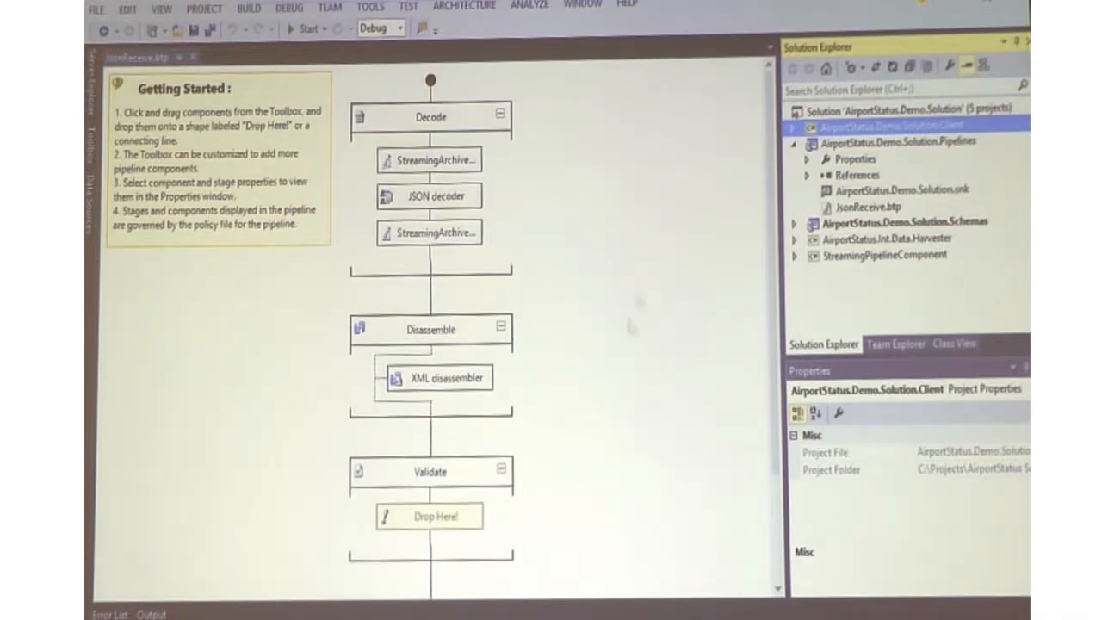
Start a new debug instance of the AirportStatus.Demo.Solution.Client project
right_click(881, 124)
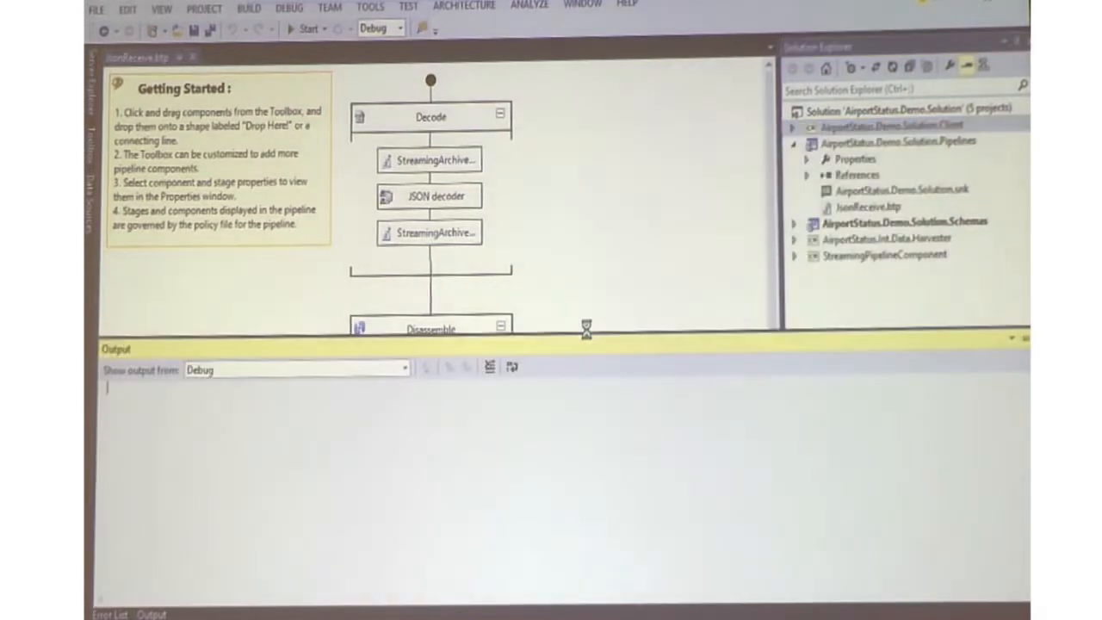
left_click(306, 27)
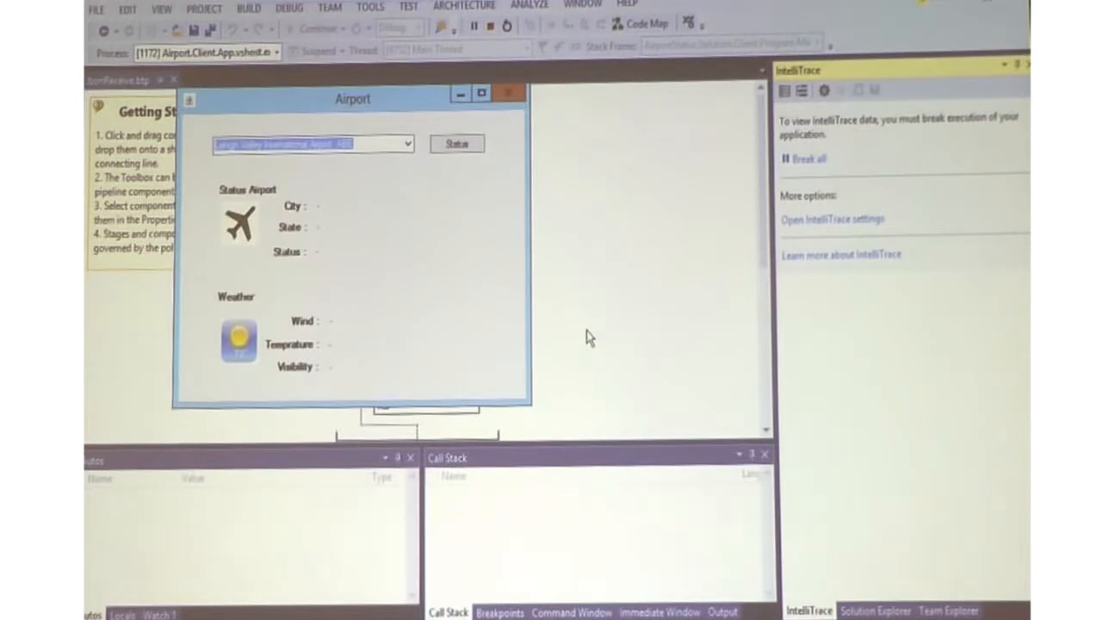
Choose an airport from the drop-down to request its status
left_click(403, 143)
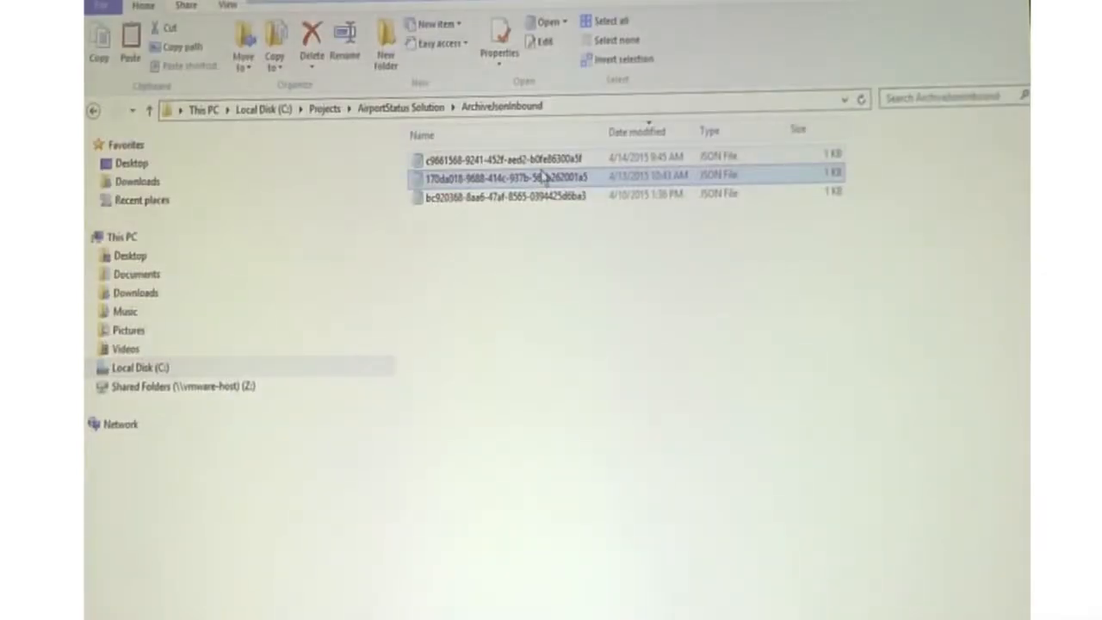
View the first archived JSON message in Notepad, then go into the ArchiveXmlInbound folder
left_click(525, 159)
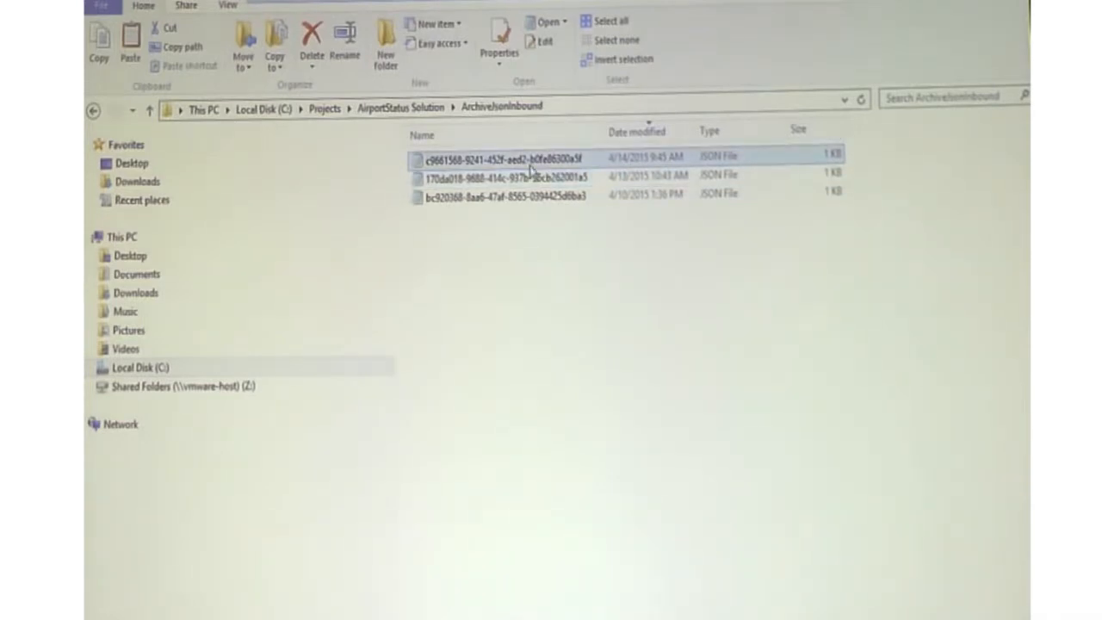
double_click(503, 159)
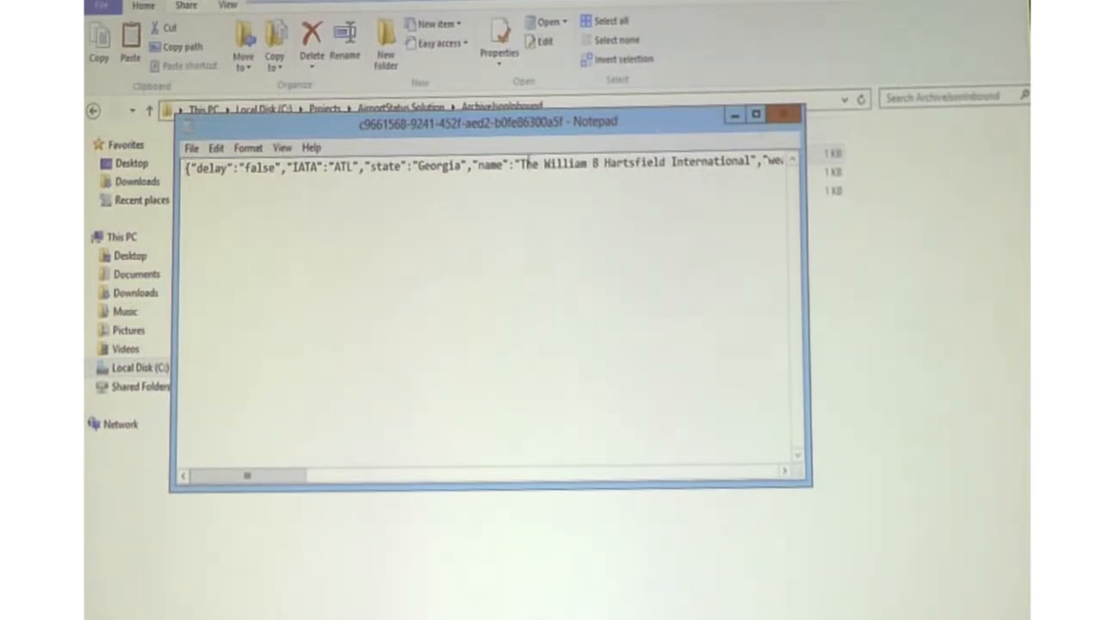
left_click(781, 114)
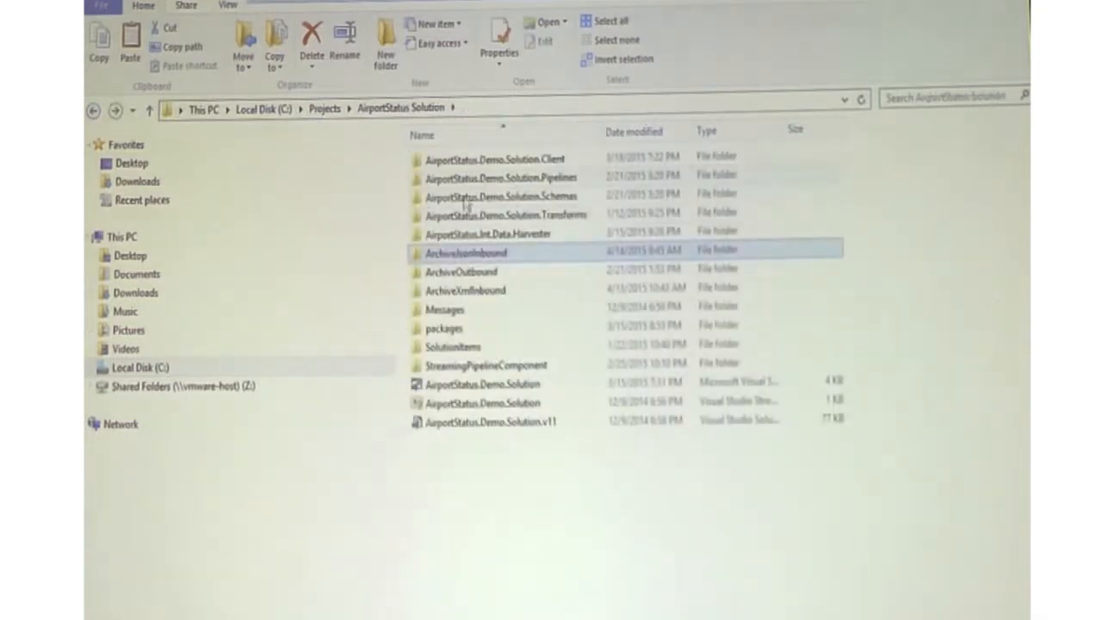
double_click(465, 289)
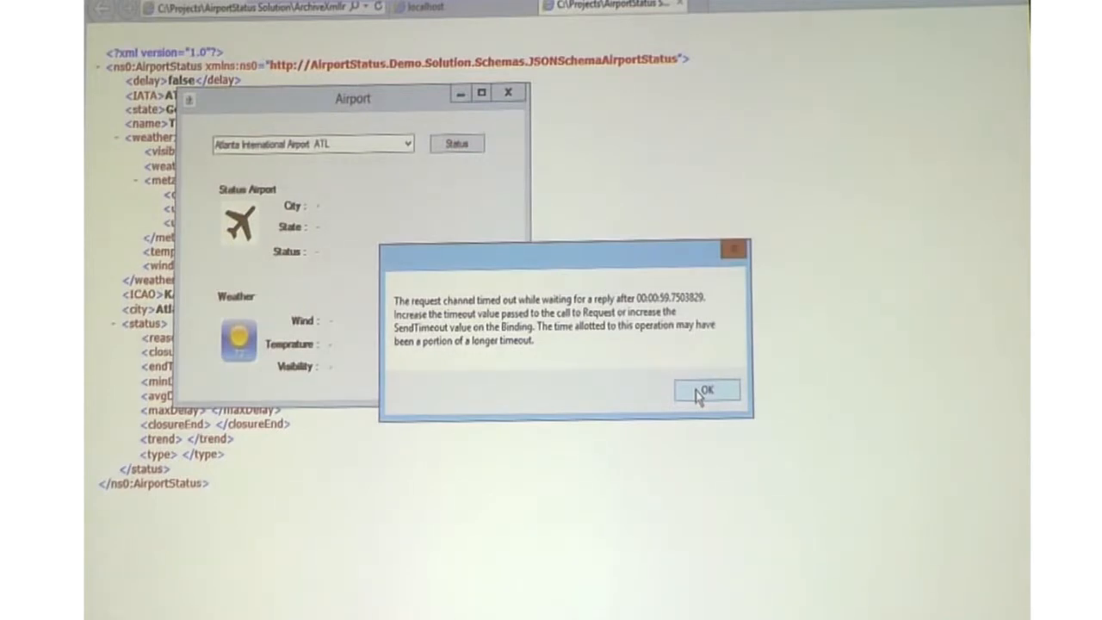
Dismiss the request timeout error and close the Airport client window
left_click(709, 389)
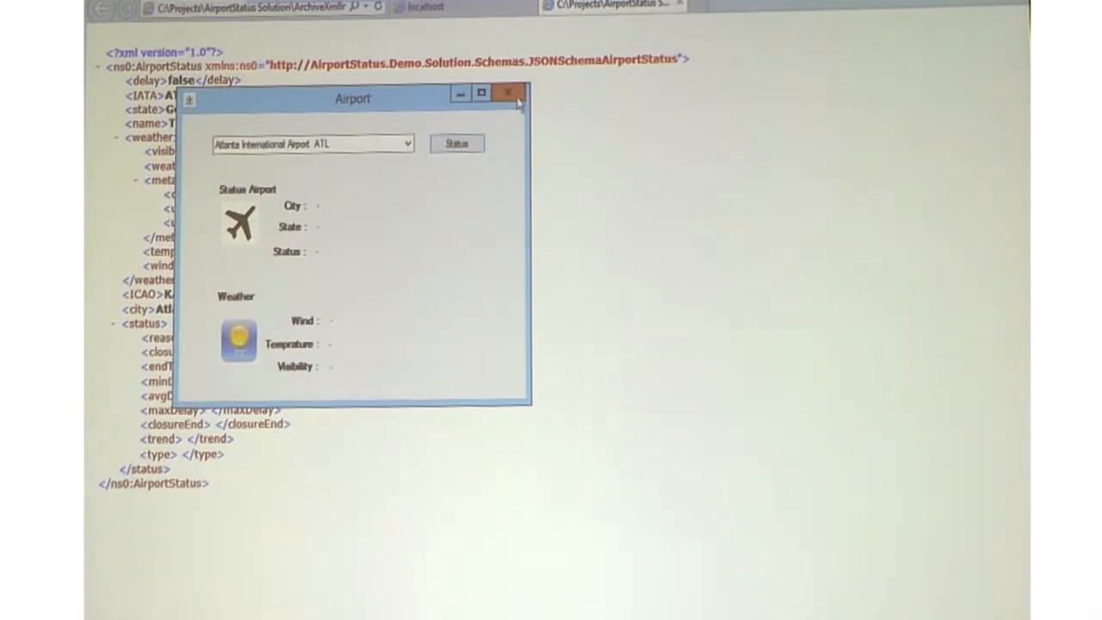
mouse_move(507, 97)
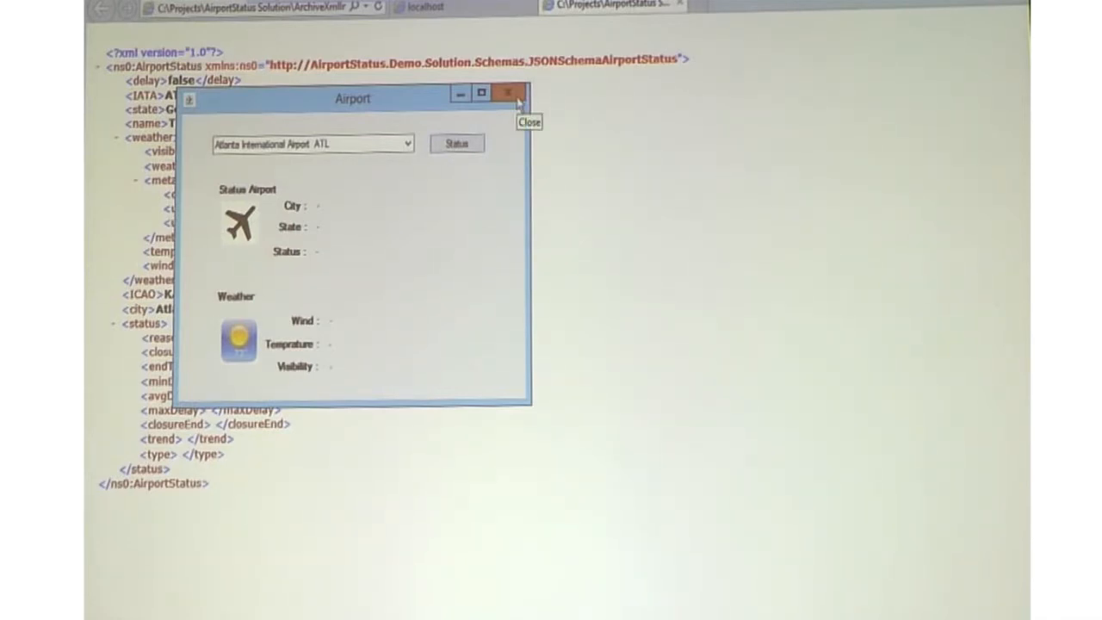
left_click(502, 95)
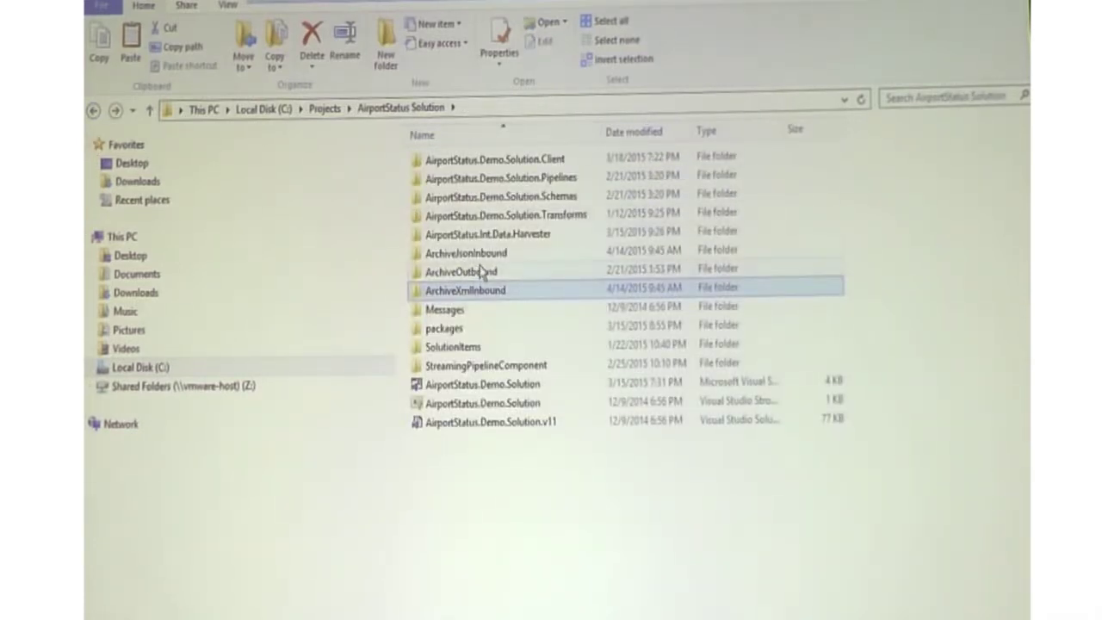
Show the three archived messages in the ArchiveJsonInbound folder
double_click(452, 252)
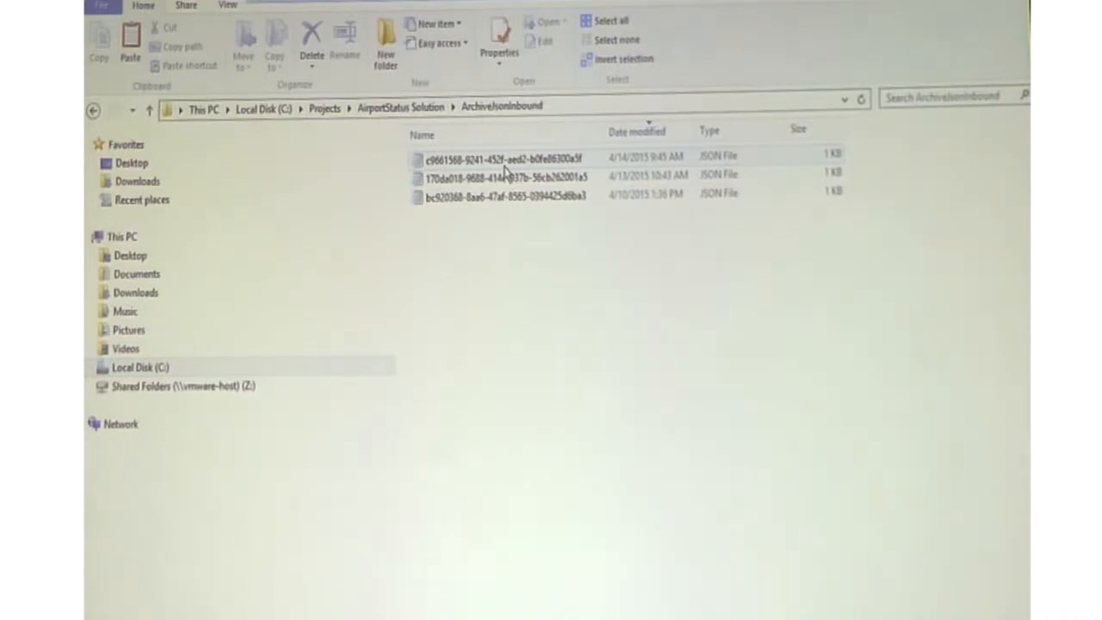
mouse_move(400, 174)
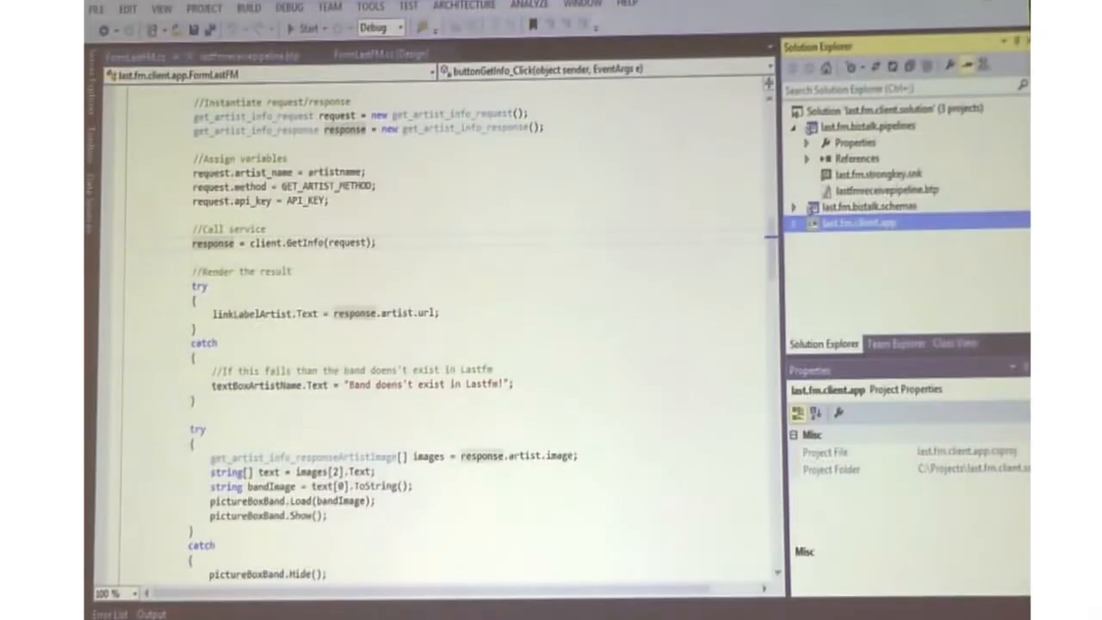
Start a new debug instance of the last.fm.client.app project
right_click(857, 222)
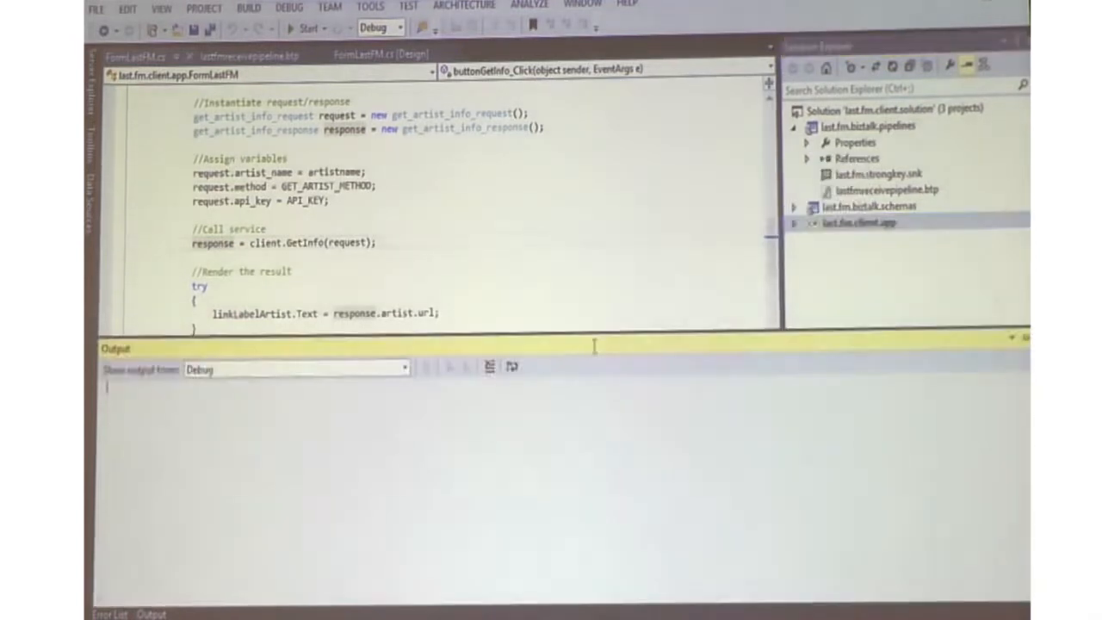
left_click(289, 28)
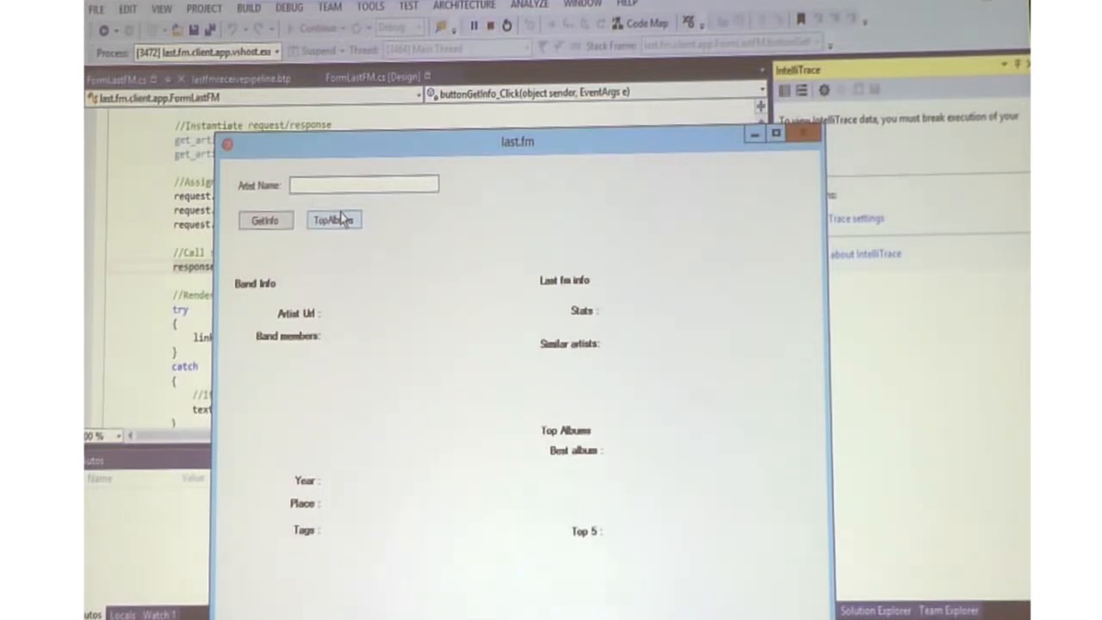
Look up artist 'Metallica' with GetInfo, then request its TopAlbums
type("Metallica")
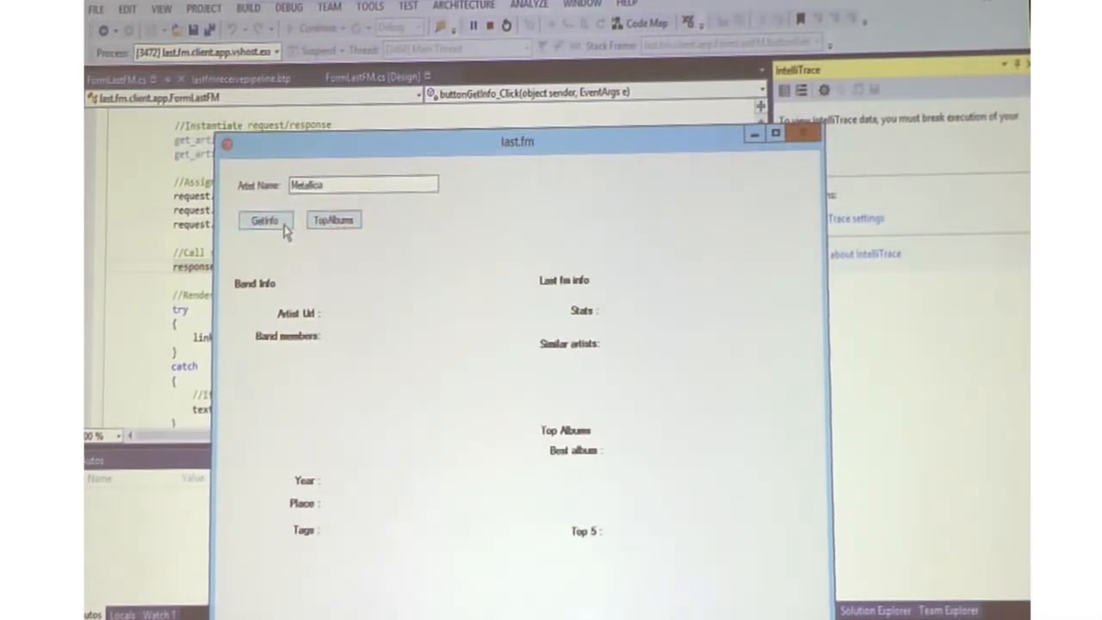
left_click(265, 221)
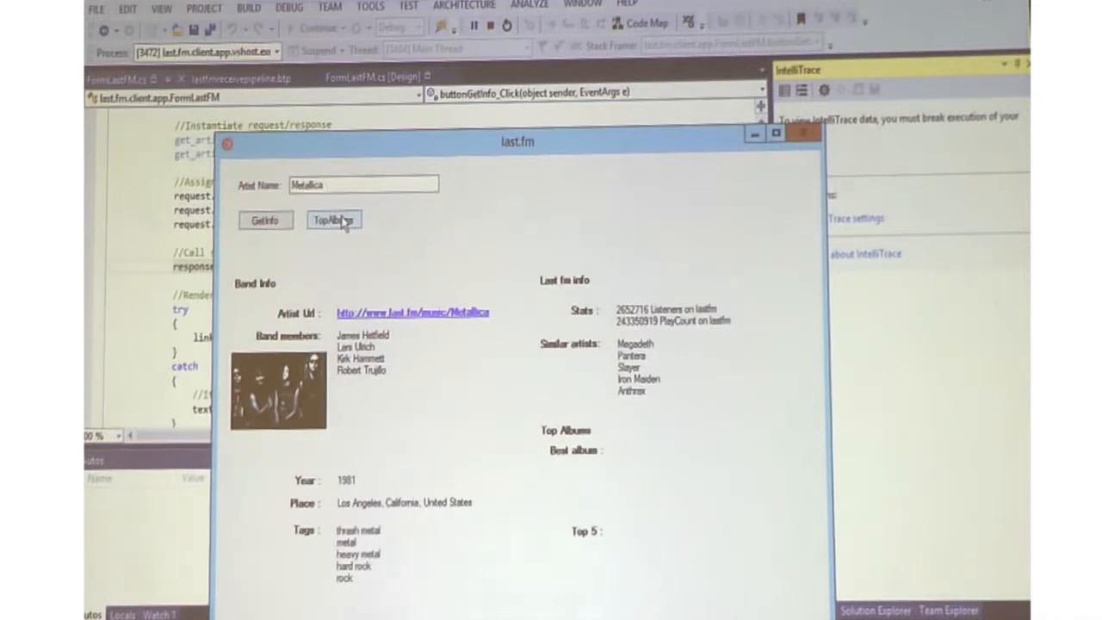
left_click(334, 220)
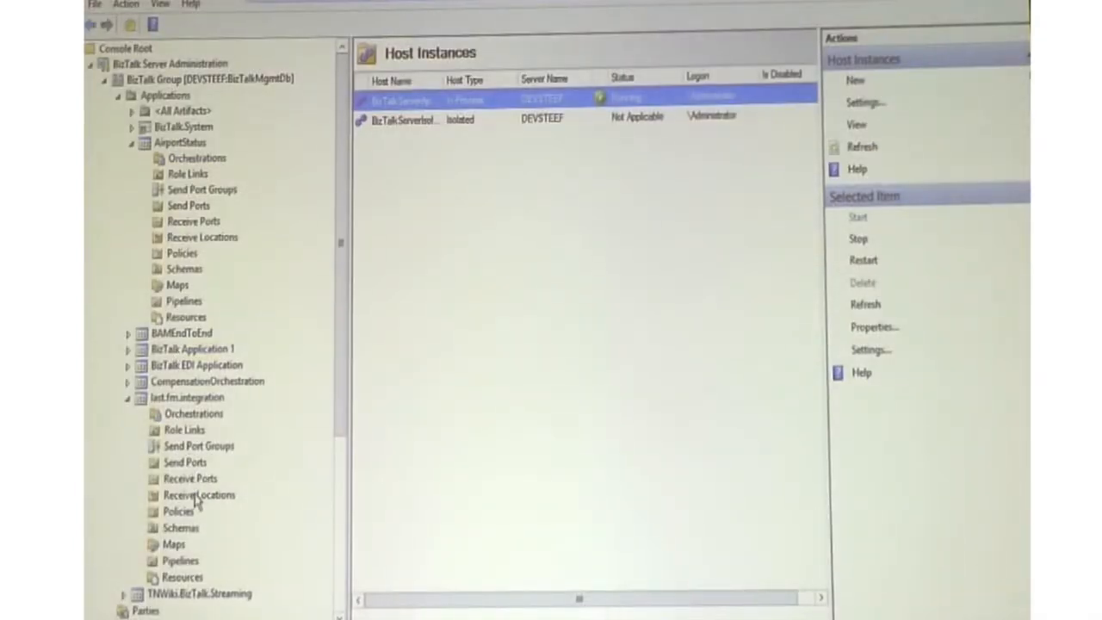
Show the lastfm.integration send ports and configure the sp_last_fm_get_artist_info WCF-WebHttp transport
left_click(184, 461)
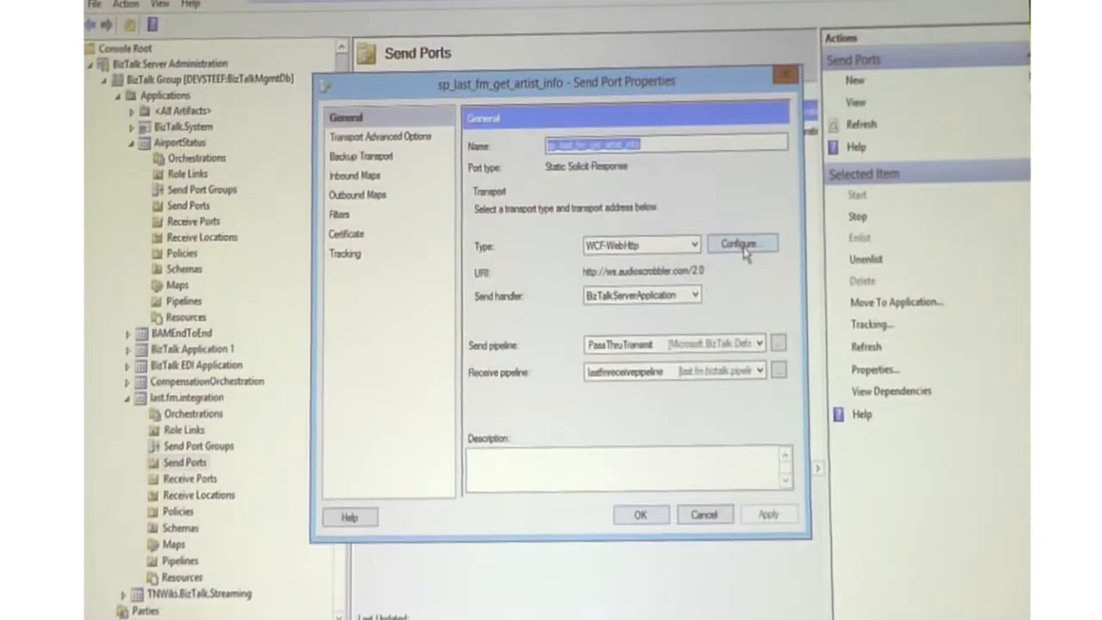
left_click(742, 244)
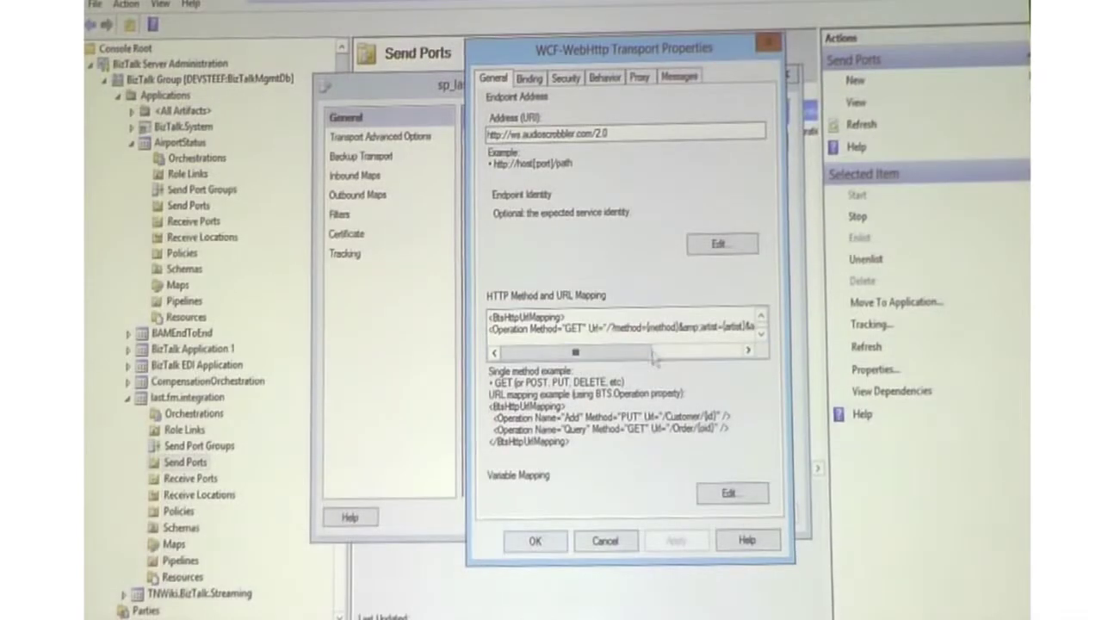
Review the HTTP Method and URL Mapping box, then advance the slides to the Demo Summary
left_click_drag(575, 351, 637, 351)
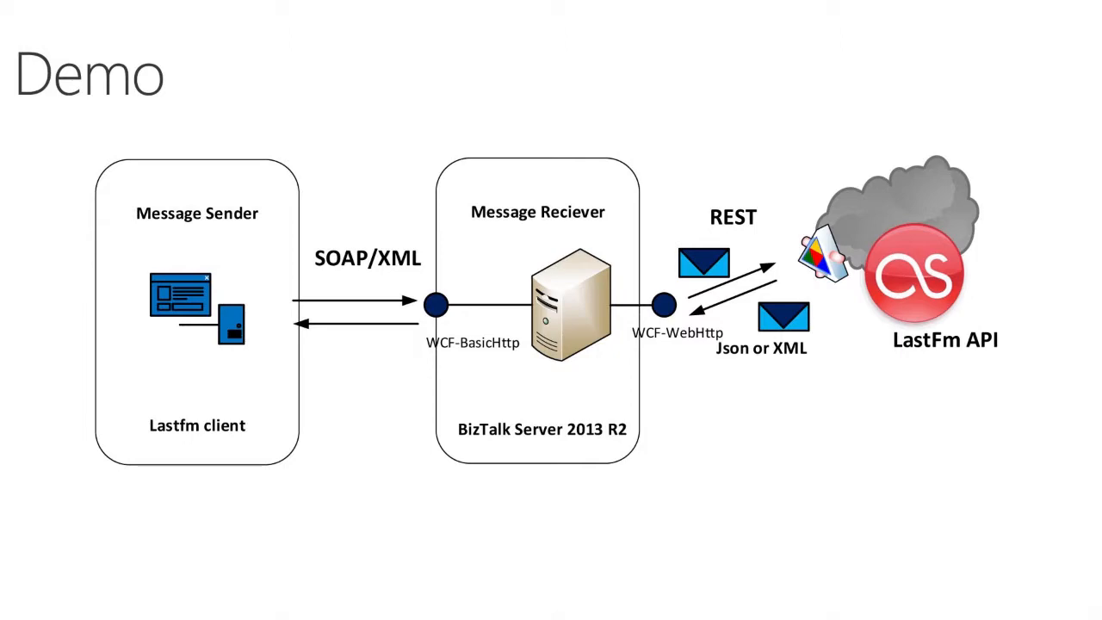
key("Right")
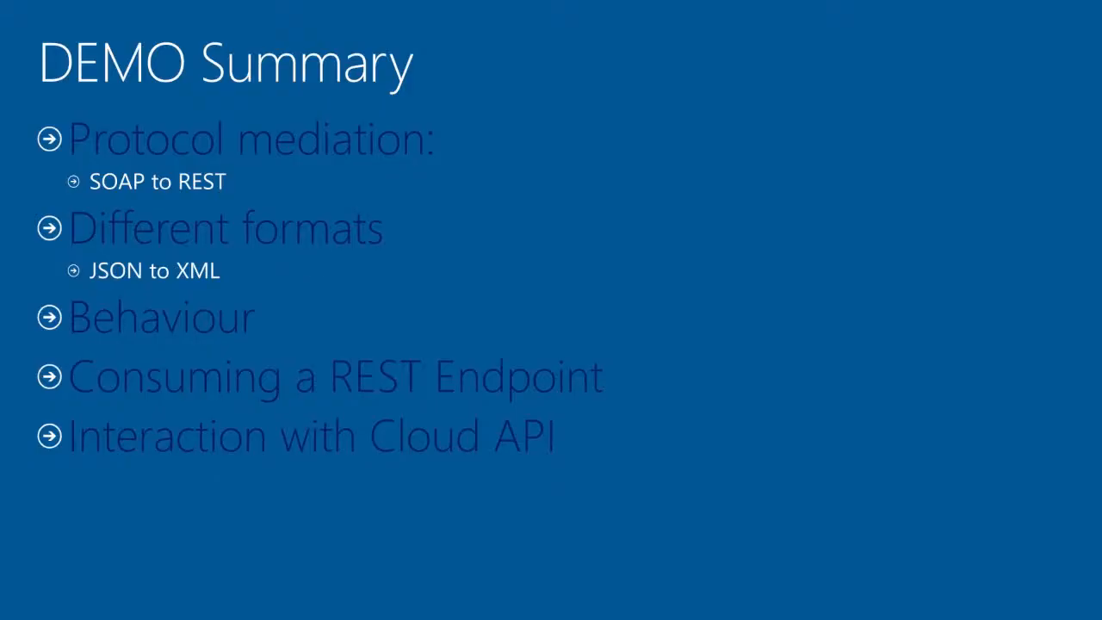